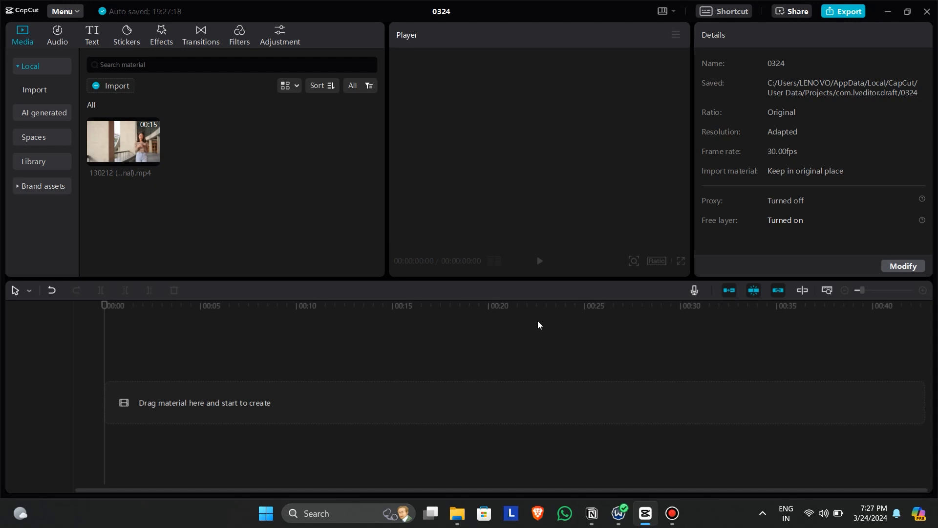
pyautogui.moveTo(383, 245)
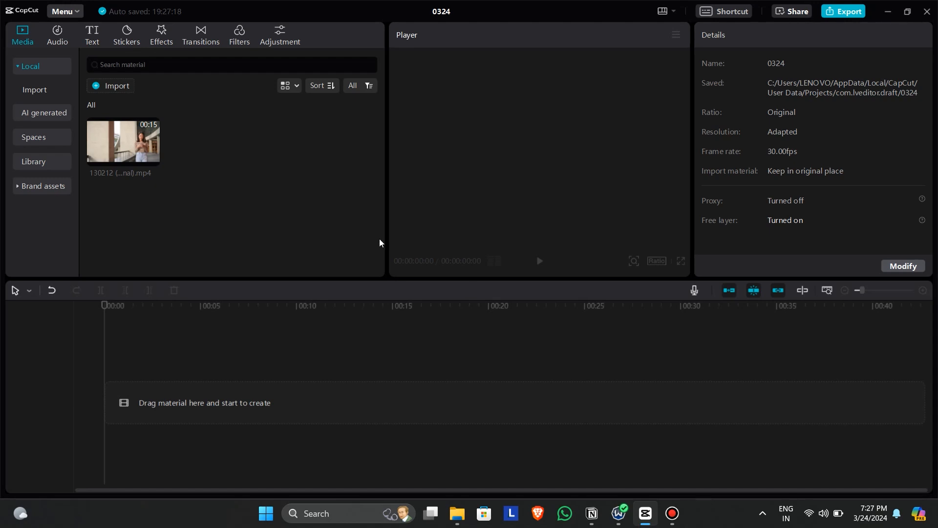
pyautogui.moveTo(142, 151)
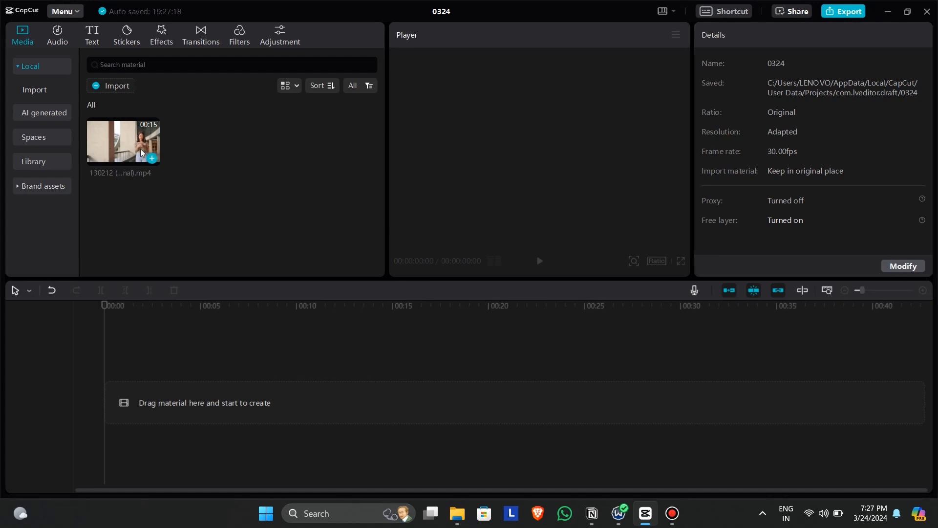
# - Add the clip, then a TRACKING text in ZY Elegant, red, stretched to the clip's length
pyautogui.click(151, 158)
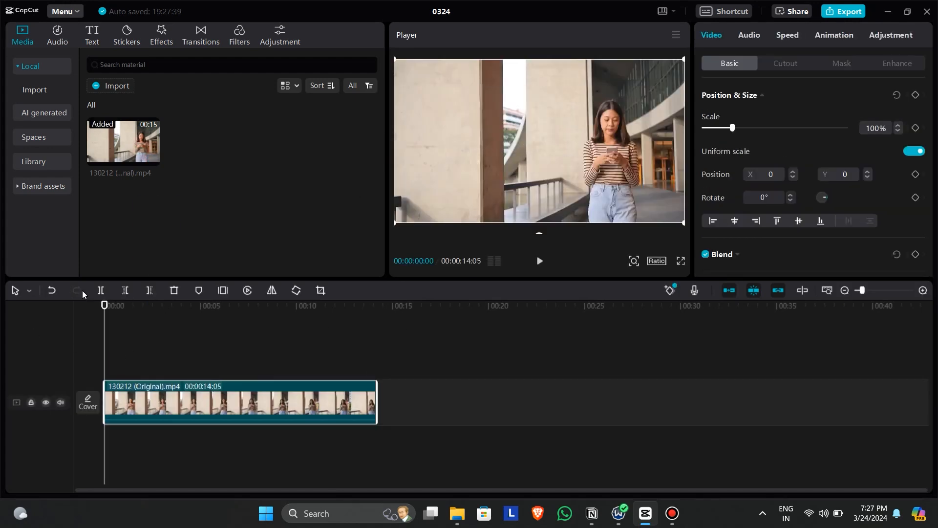
pyautogui.click(91, 35)
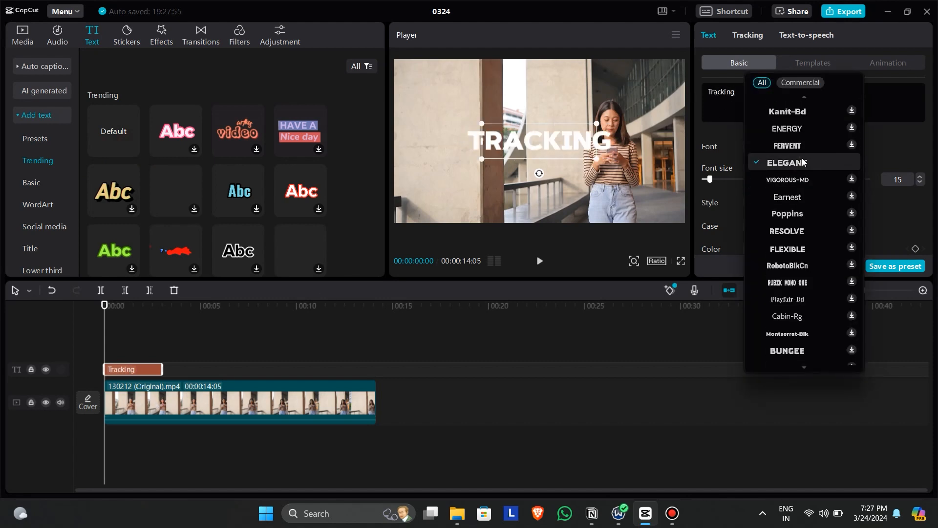
pyautogui.click(786, 162)
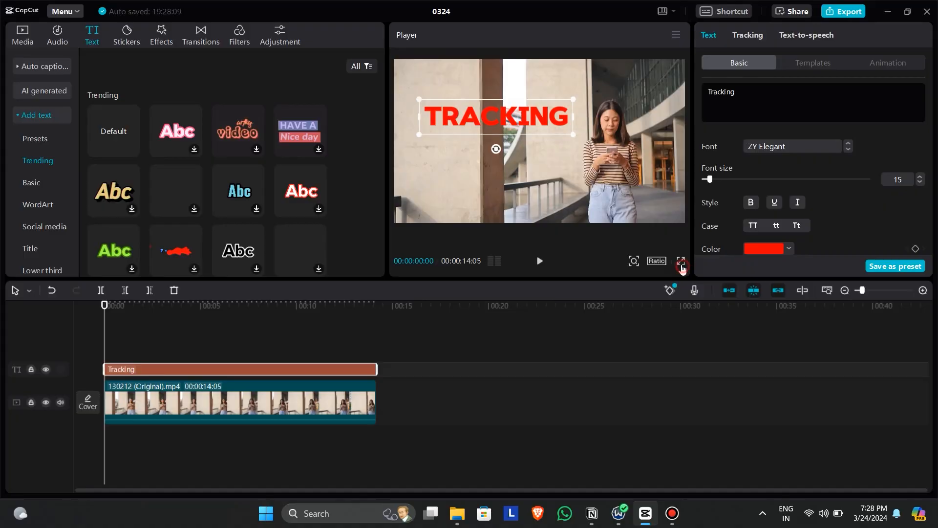
pyautogui.click(681, 264)
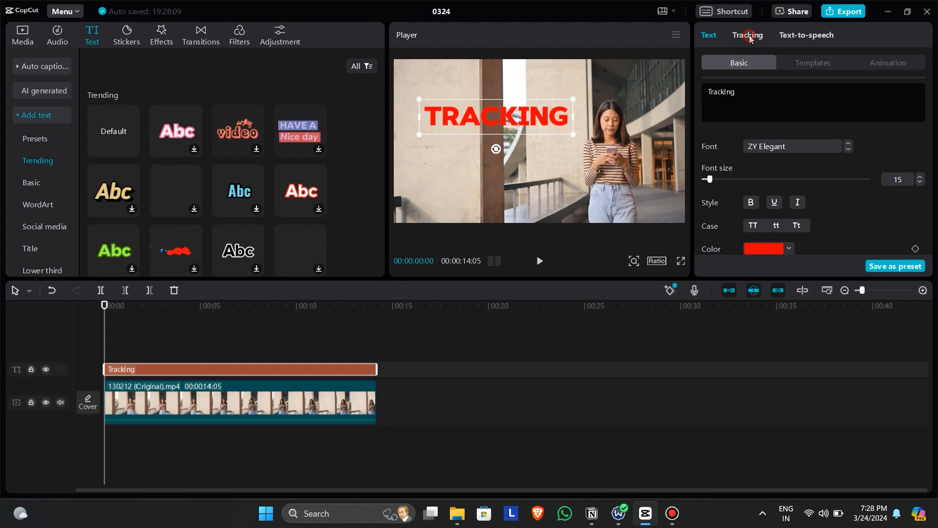
# - Enable Motion tracking on the text with Direction Both and the box on the woman
pyautogui.click(746, 35)
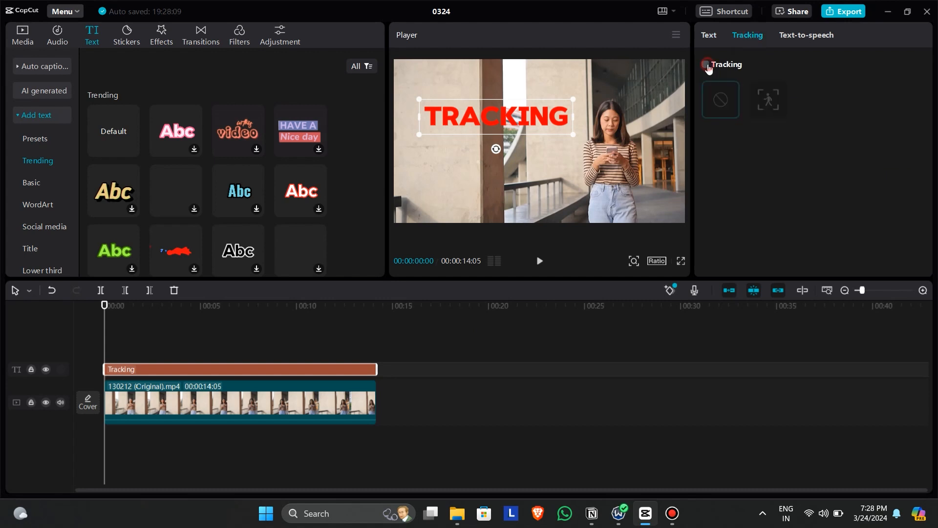
pyautogui.click(704, 65)
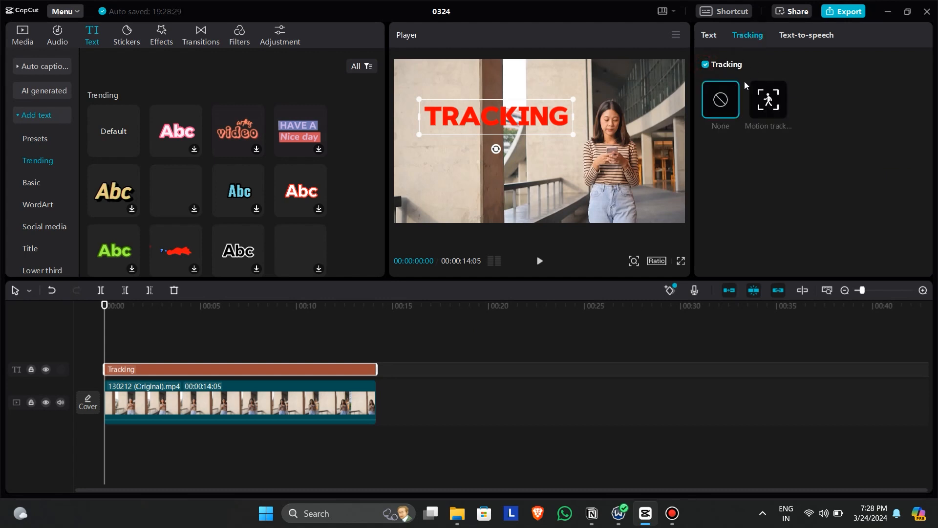
pyautogui.click(768, 100)
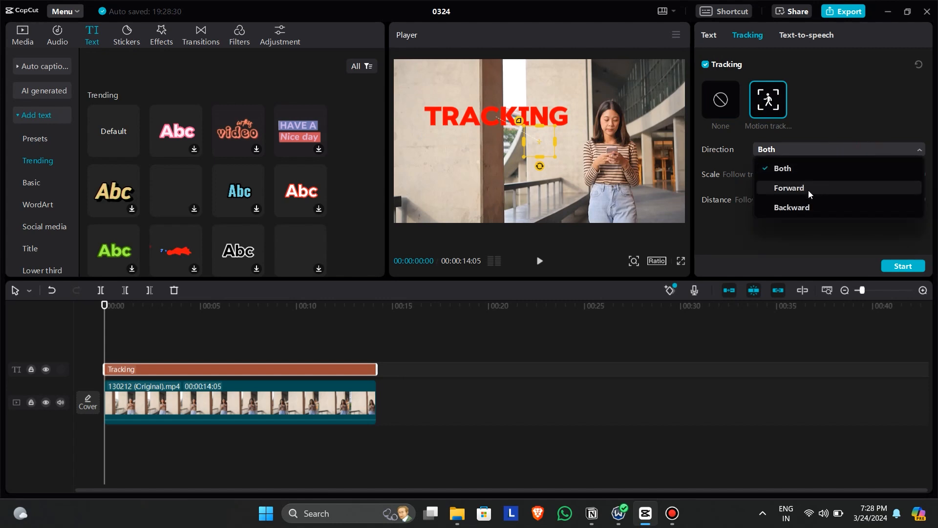
pyautogui.click(782, 168)
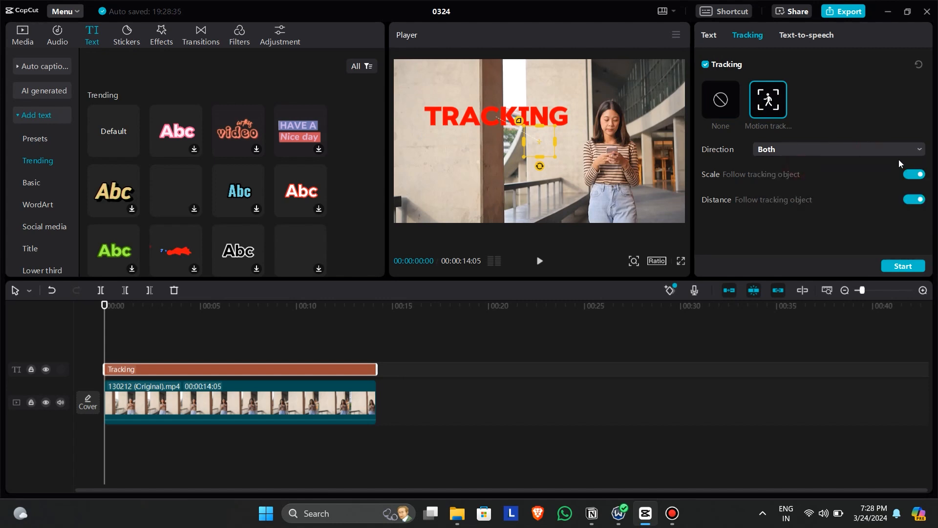
pyautogui.moveTo(774, 172)
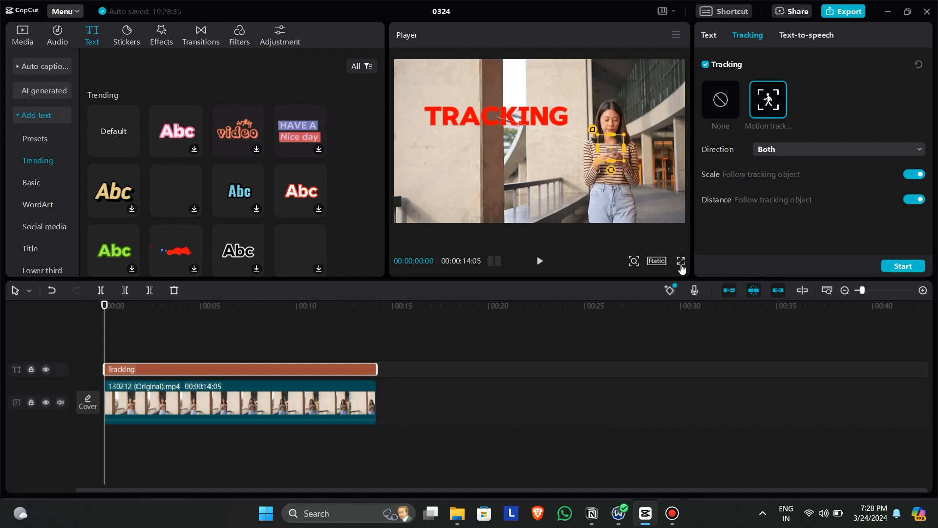
# - Start the motion-tracking analysis of the woman's movement
pyautogui.click(681, 260)
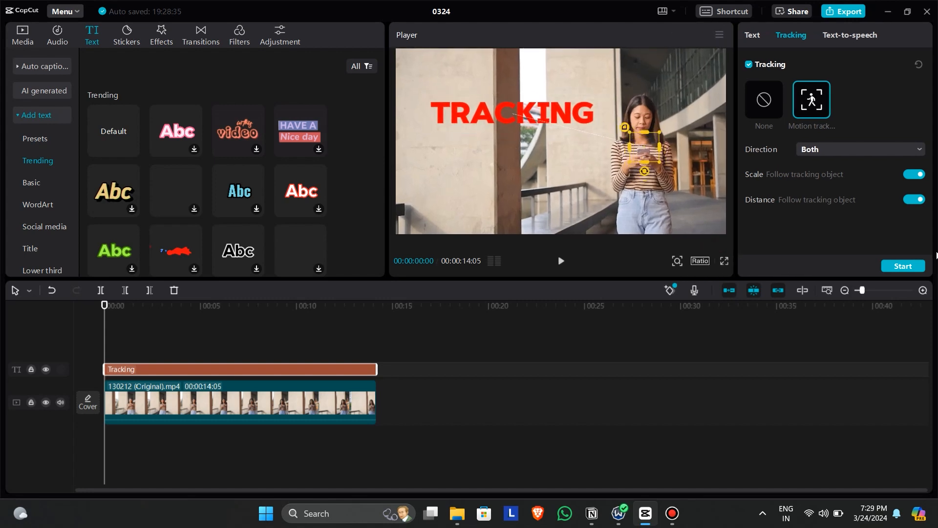
pyautogui.click(902, 266)
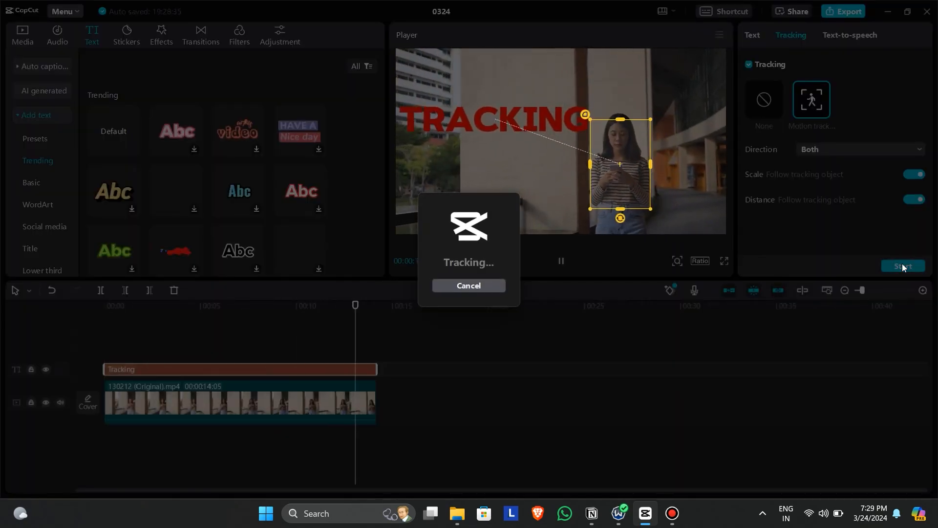
# - Play the tracked clip full screen to verify the text follows the woman
pyautogui.click(723, 260)
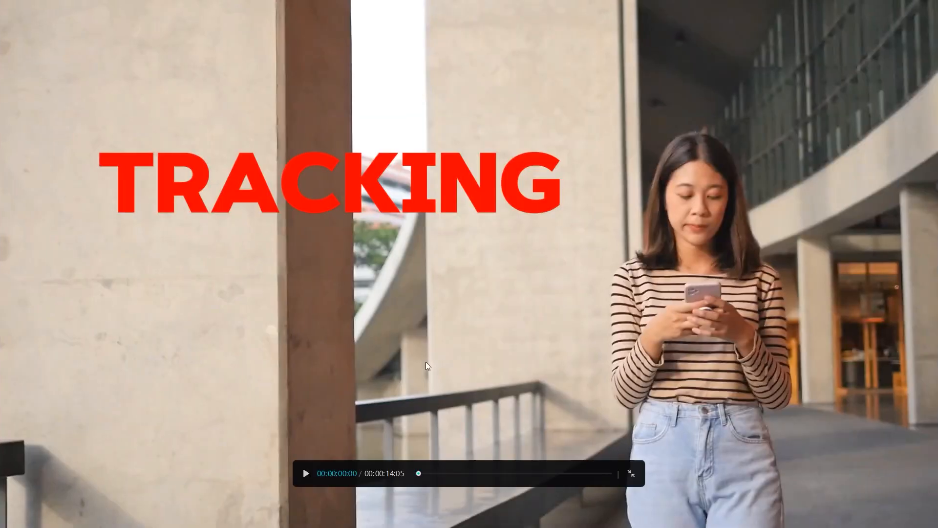
pyautogui.click(629, 472)
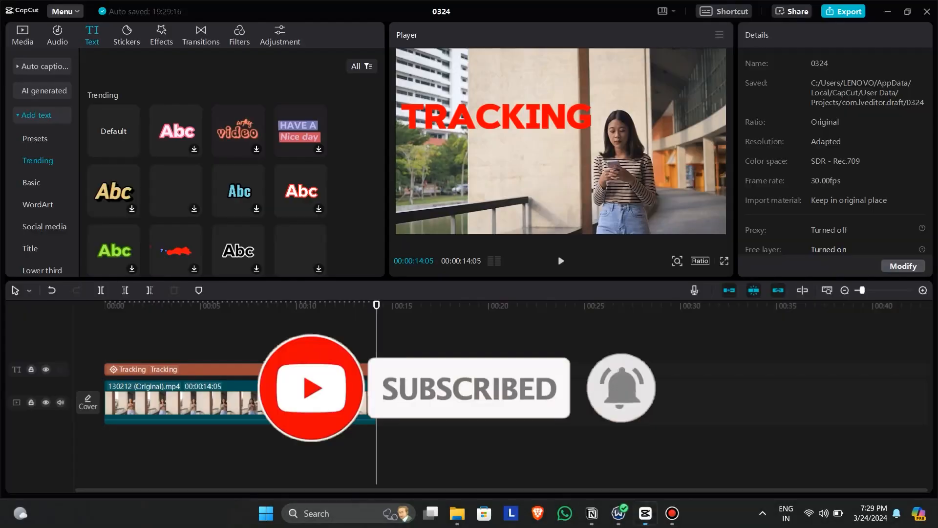